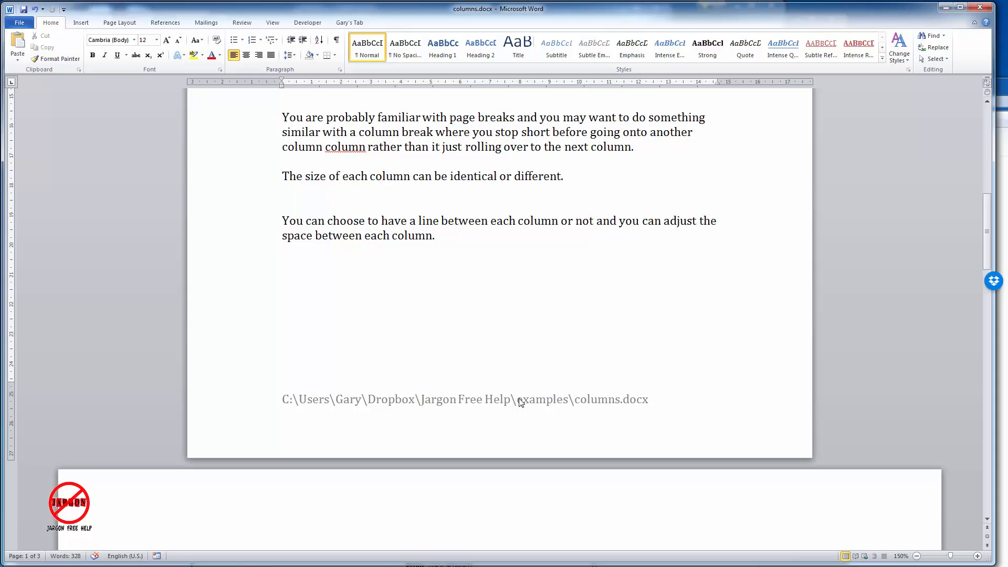
mouse_move(290, 396)
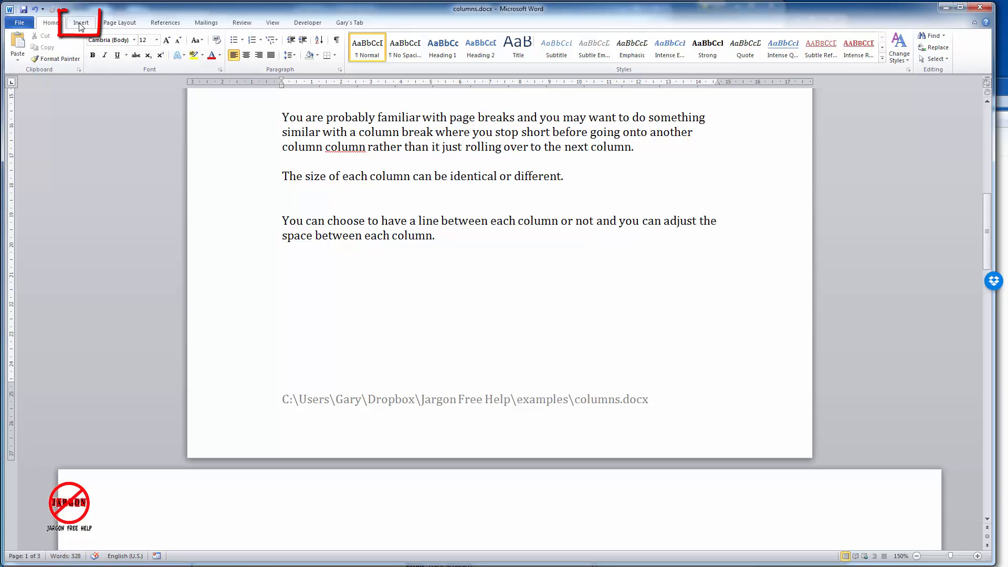
Step: Open the page footer for editing from Insert > Footer > Edit Footer
left_click(79, 23)
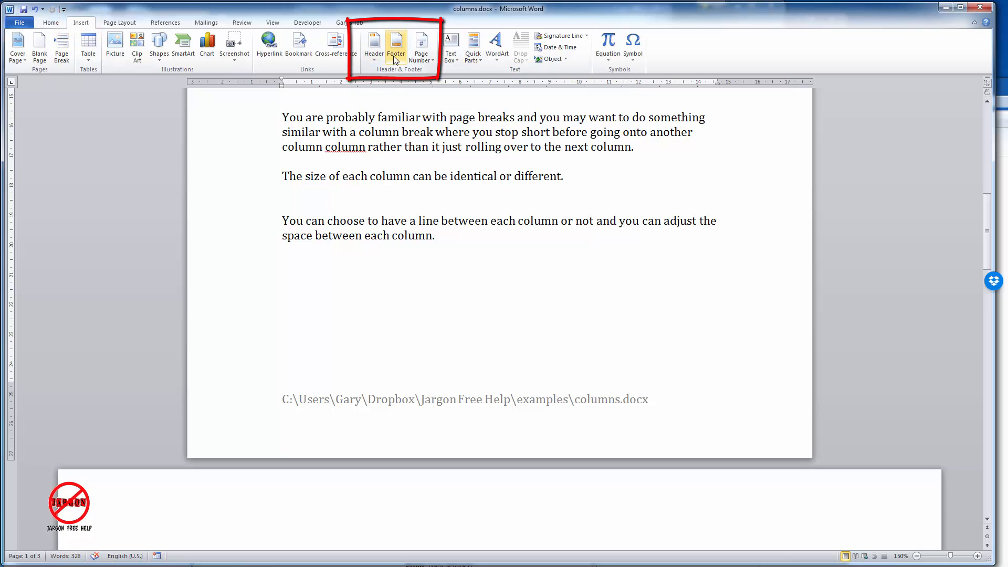
mouse_move(395, 45)
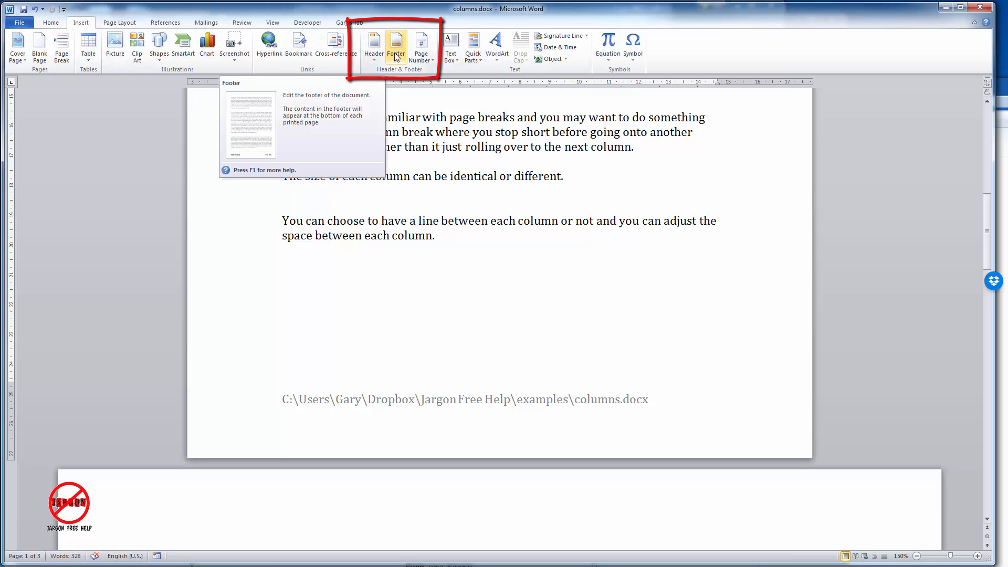
left_click(395, 45)
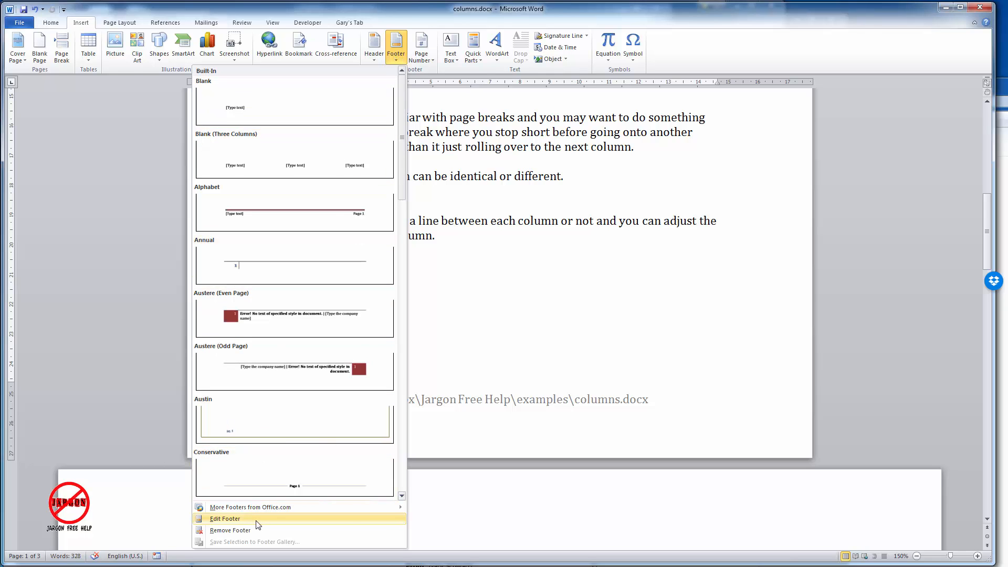
left_click(225, 518)
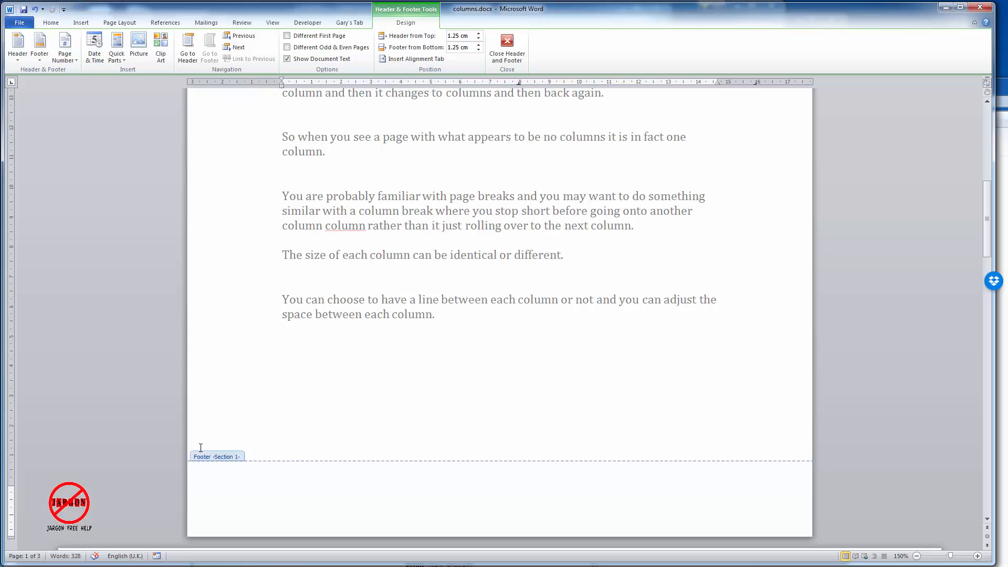
mouse_move(203, 230)
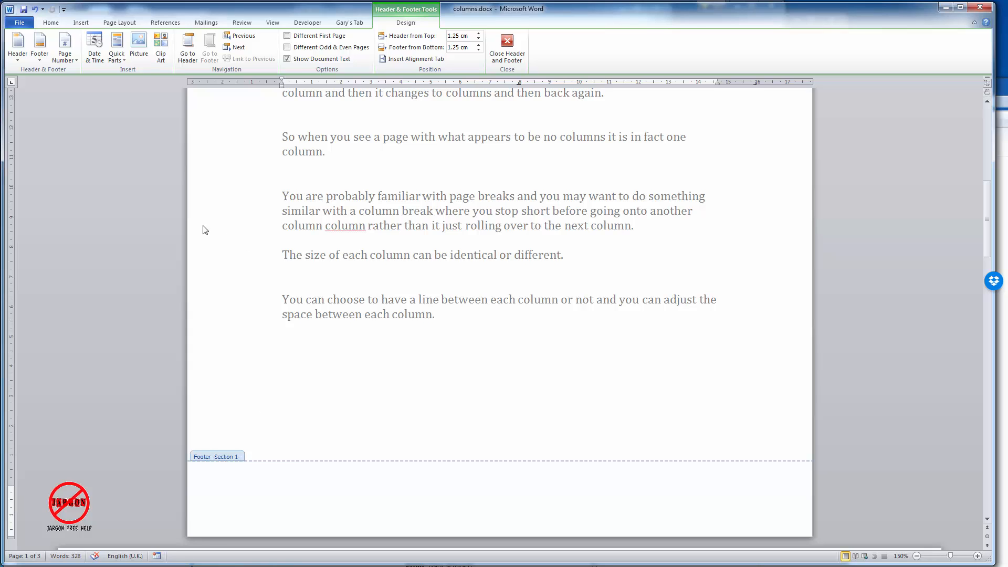
mouse_move(415, 8)
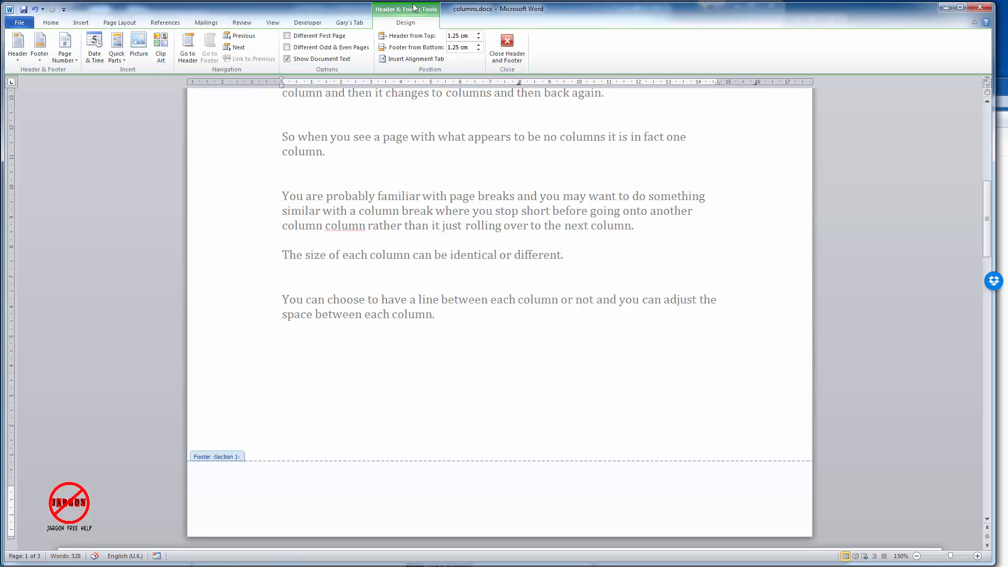
Step: Place the cursor in the footer and open the Quick Parts list on the Insert tab
left_click(281, 492)
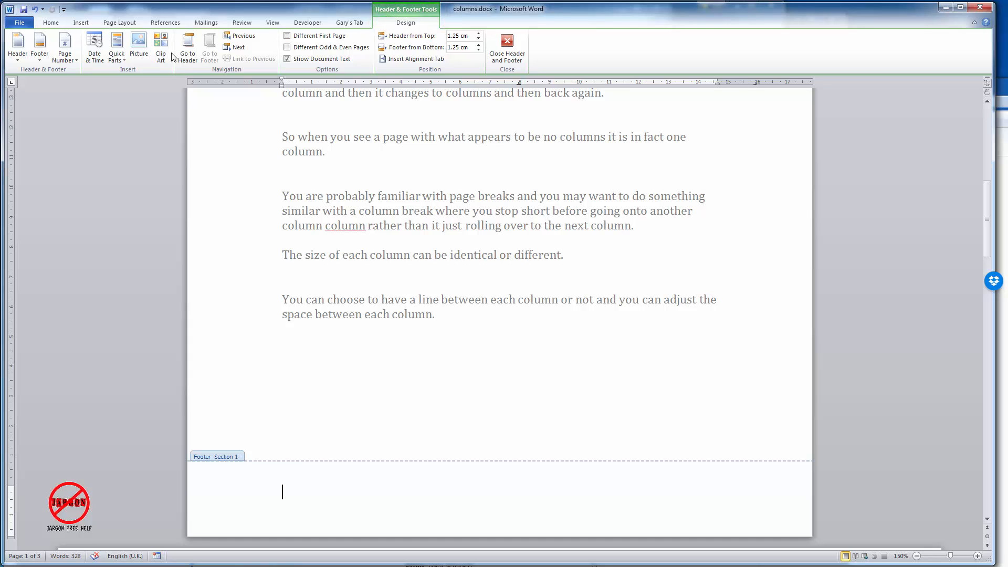
mouse_move(116, 48)
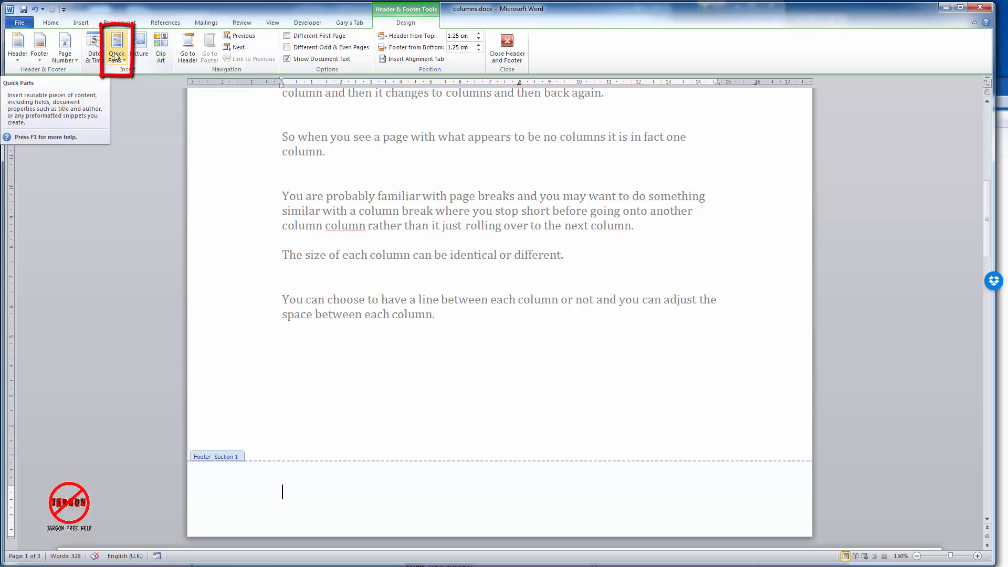
left_click(117, 48)
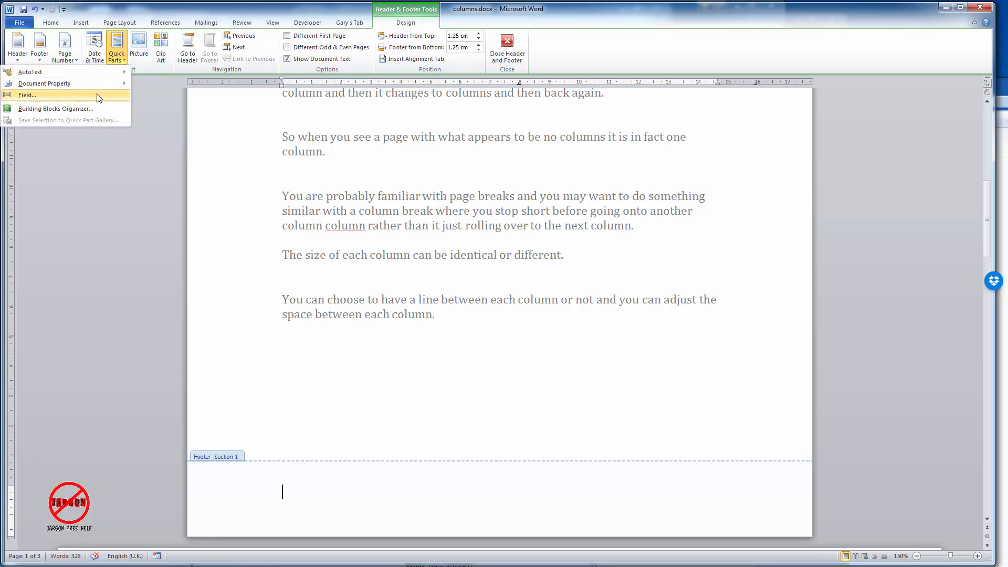
left_click(81, 22)
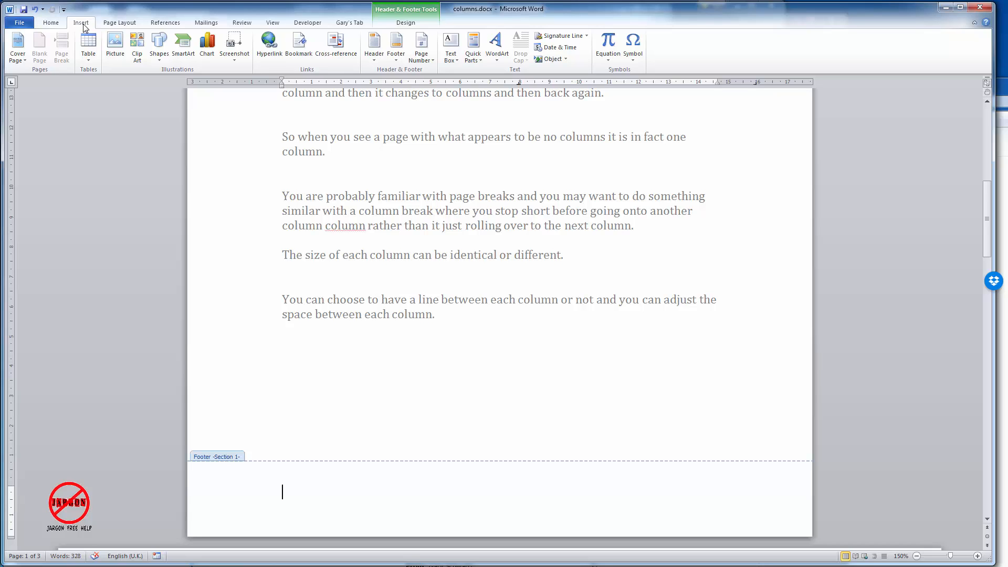
mouse_move(335, 45)
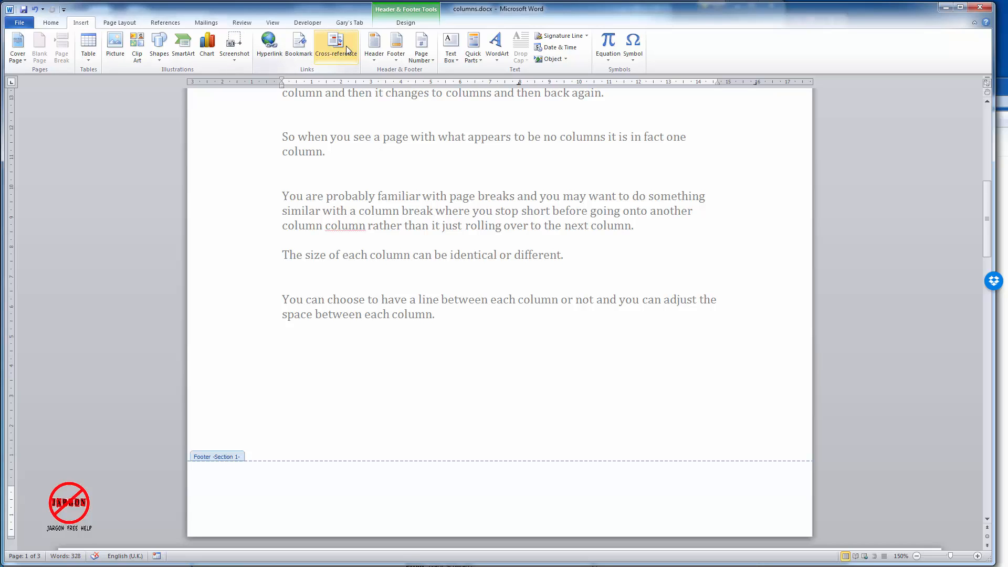
mouse_move(472, 47)
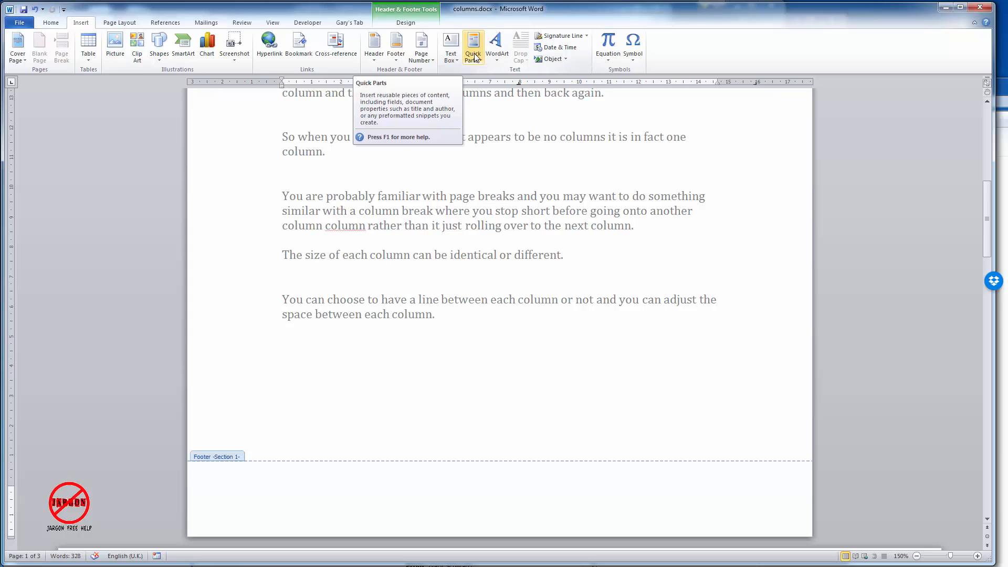
left_click(473, 45)
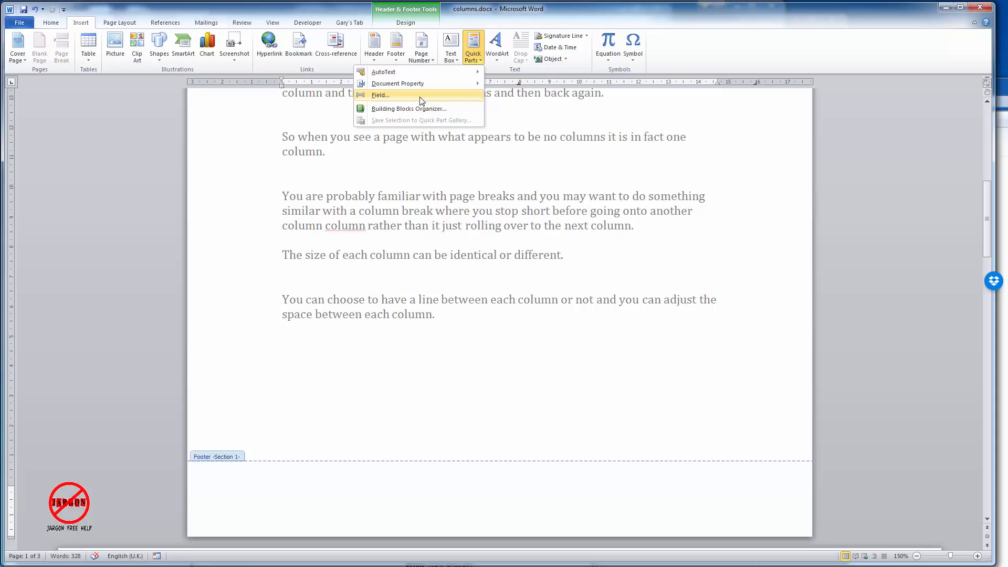
Step: Insert a FileName field into the footer, showing columns.docx
left_click(380, 95)
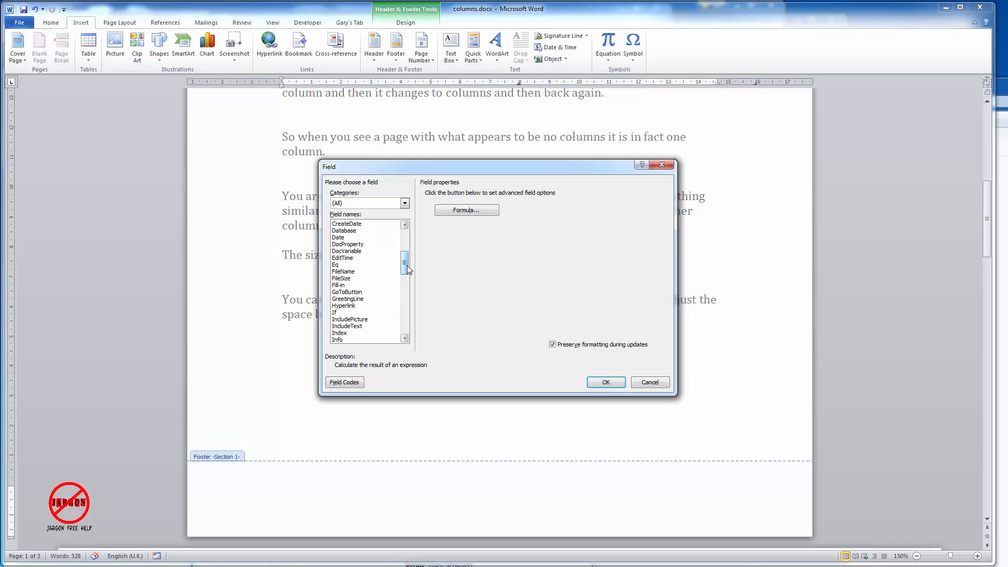
left_click(344, 271)
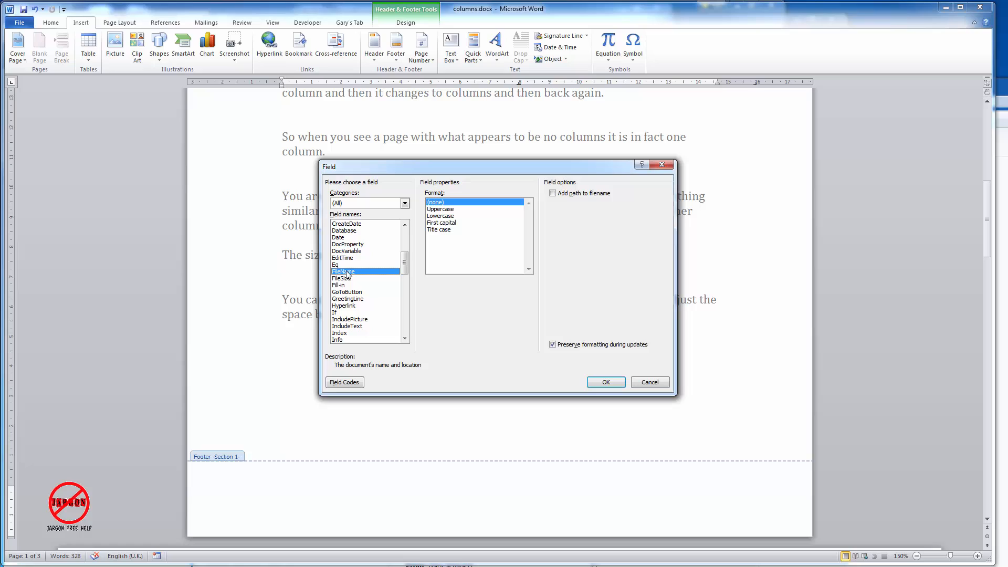
mouse_move(442, 215)
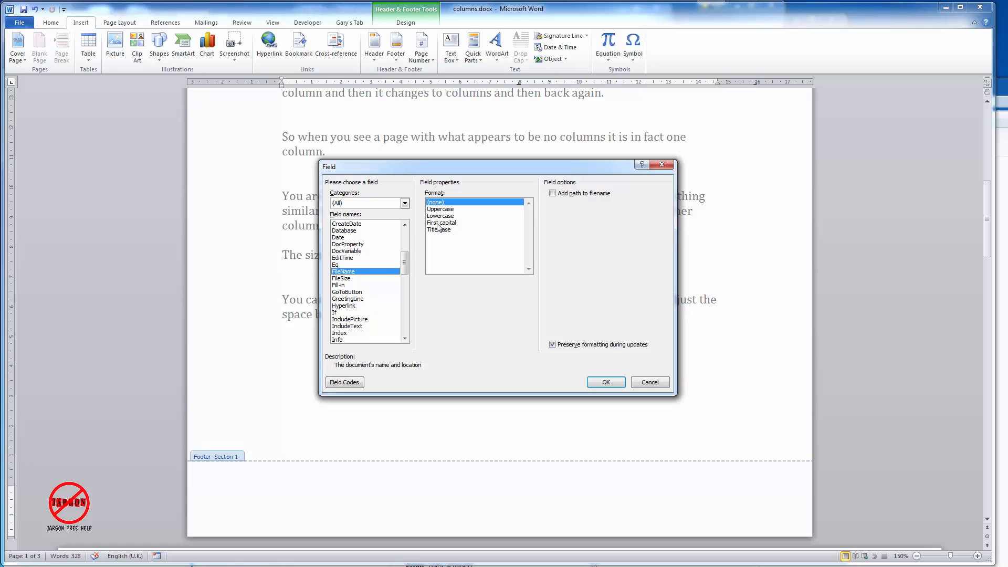
mouse_move(433, 237)
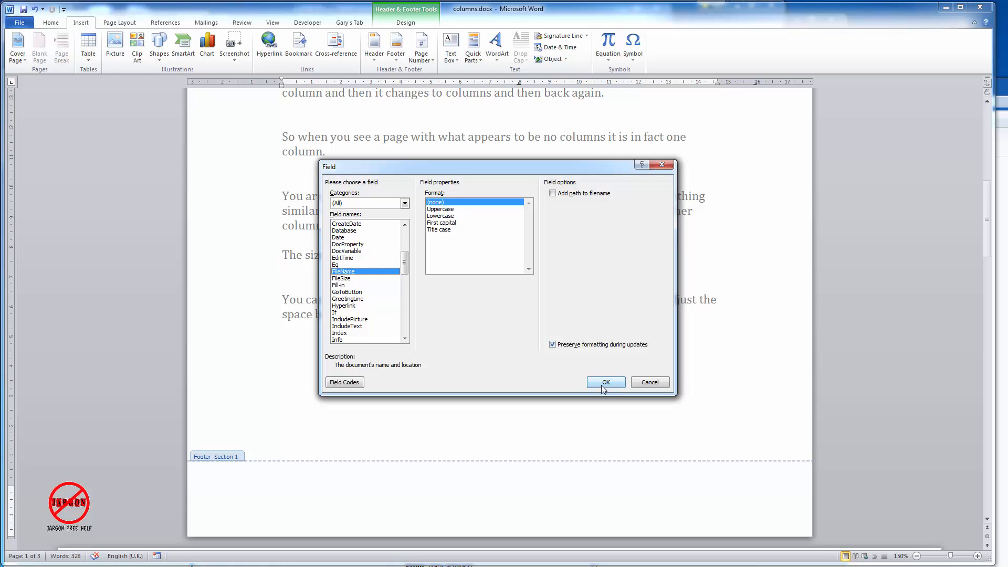
left_click(605, 381)
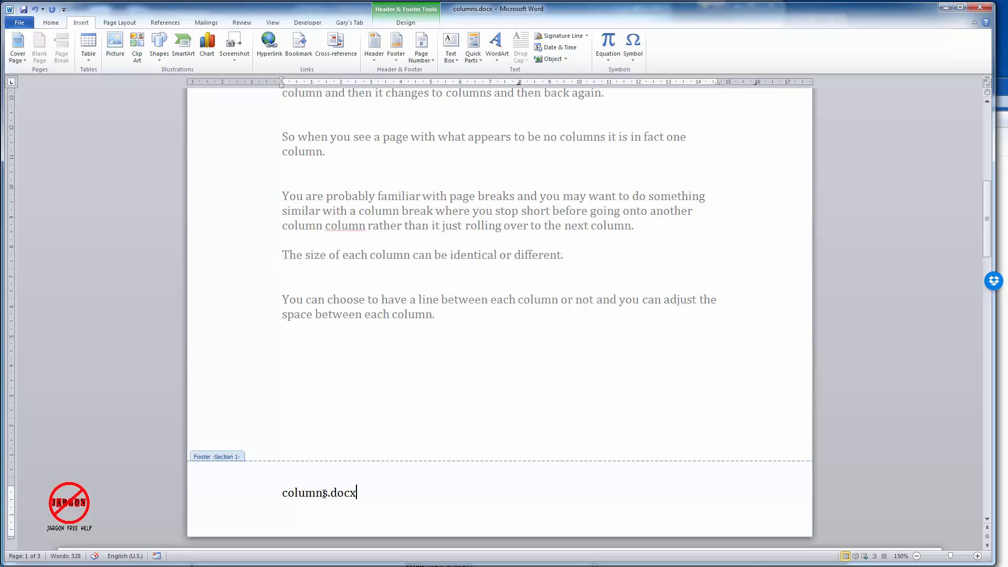
Step: Edit the FileName field to add the path and use Uppercase format
right_click(320, 492)
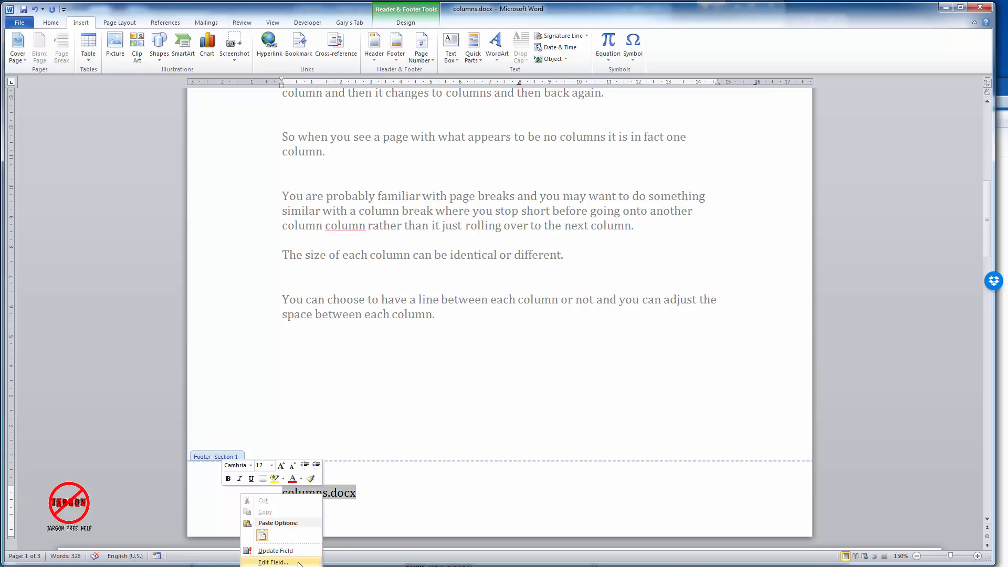
left_click(272, 562)
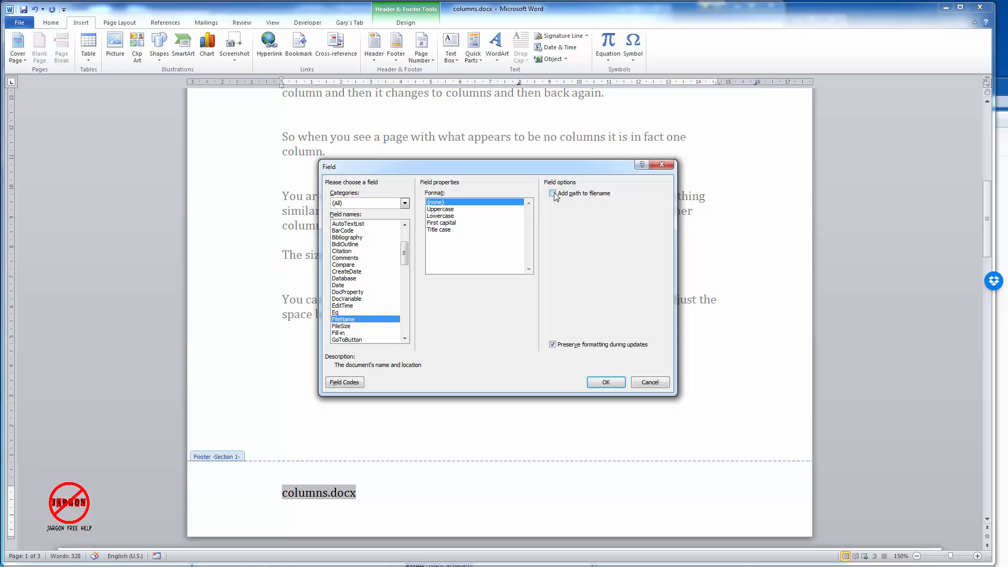
left_click(552, 193)
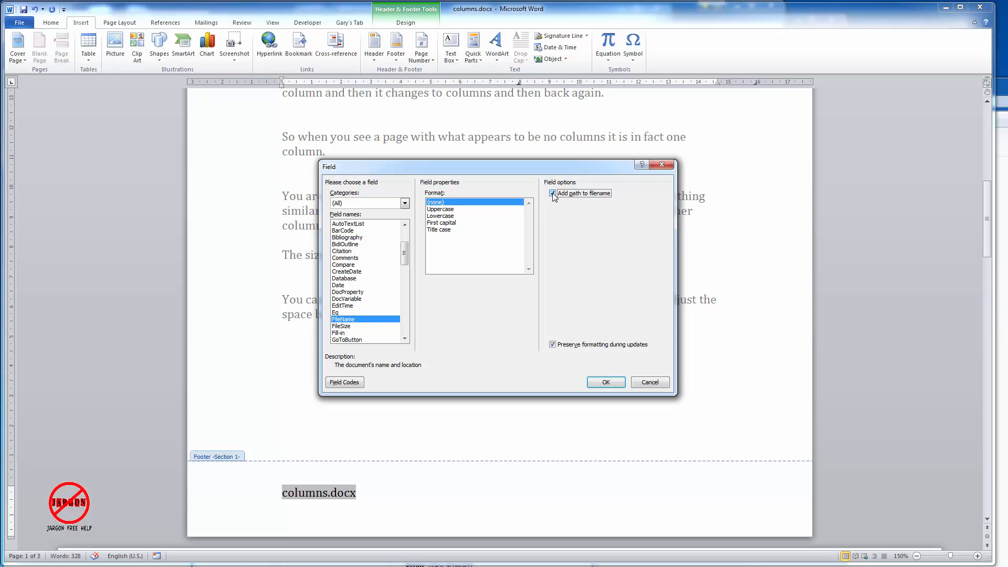
left_click(553, 193)
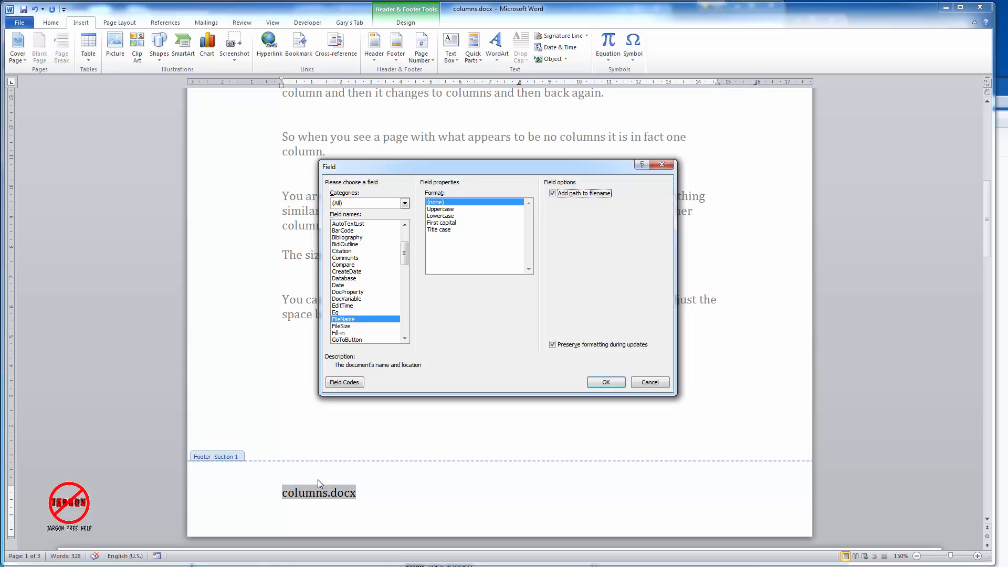
left_click(440, 208)
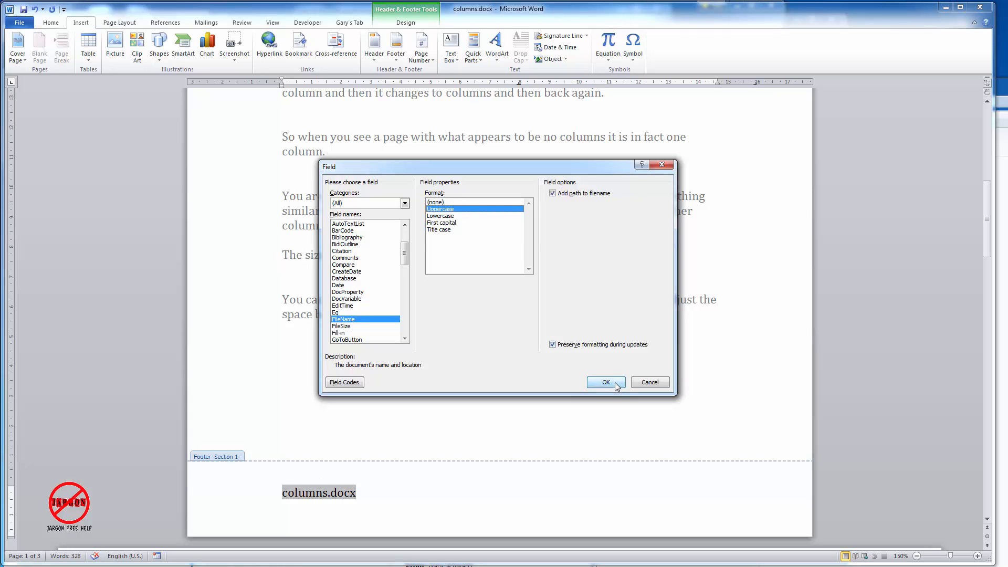
left_click(604, 382)
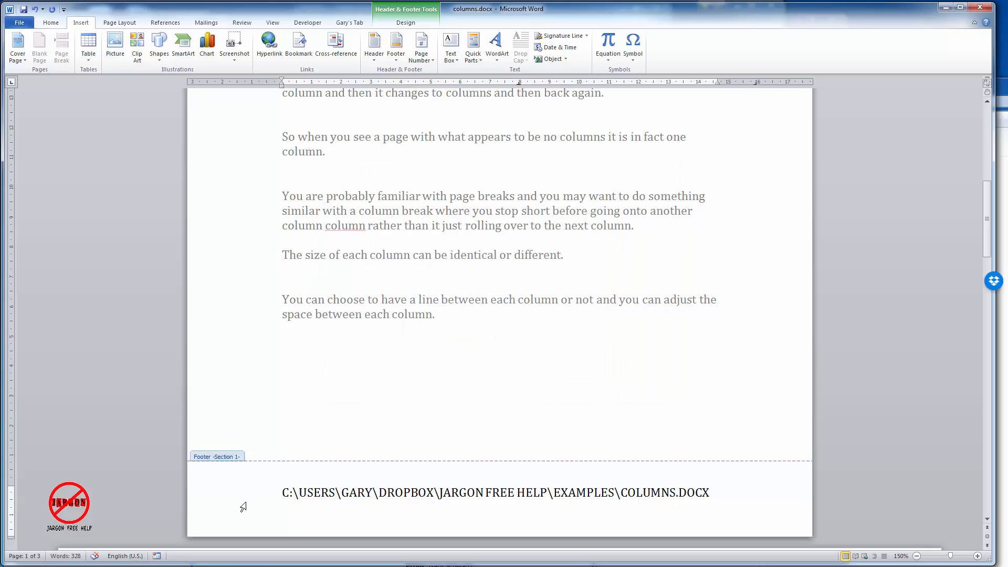
mouse_move(735, 450)
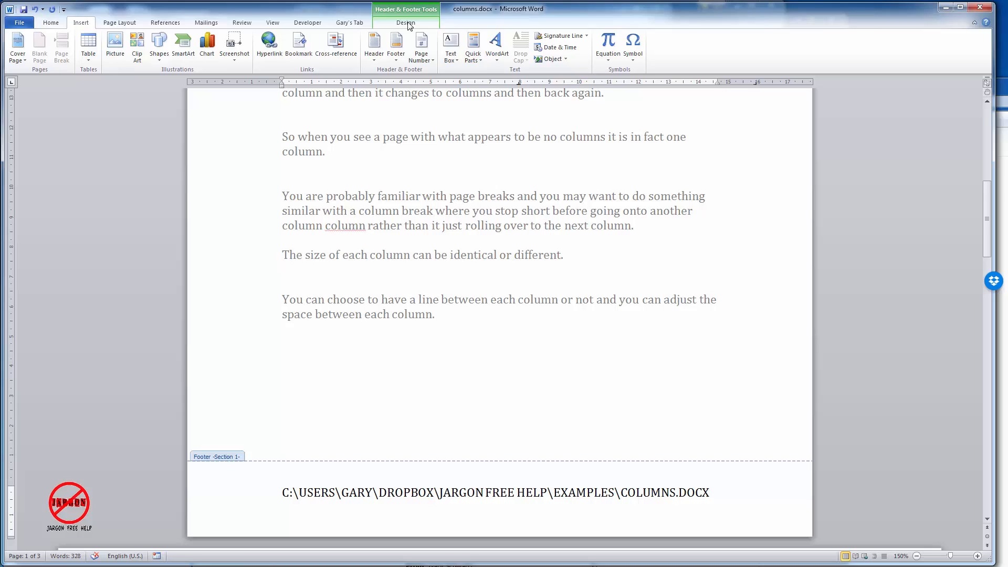
Step: Close Header and Footer from the Header & Footer Tools Design tab
left_click(406, 23)
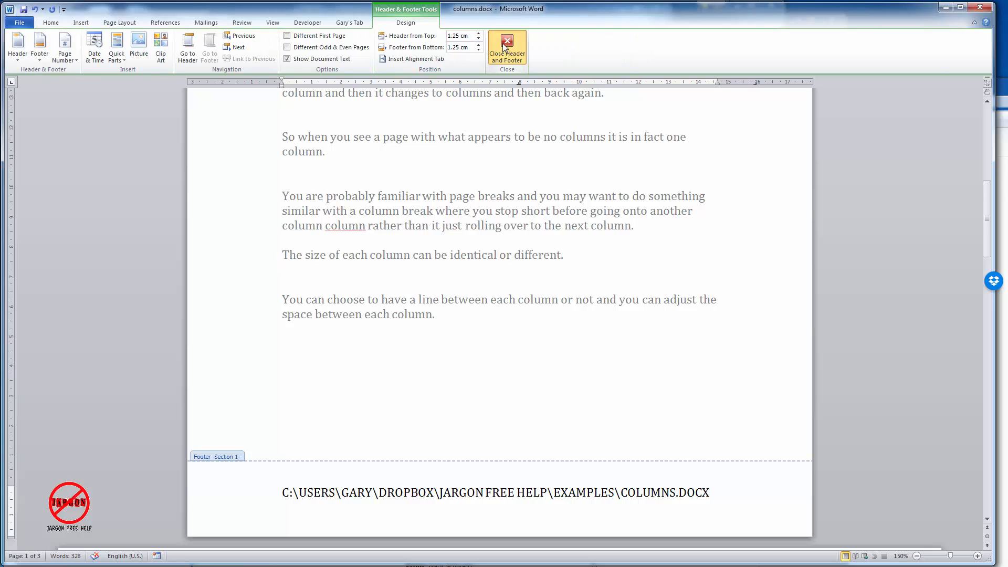
left_click(507, 48)
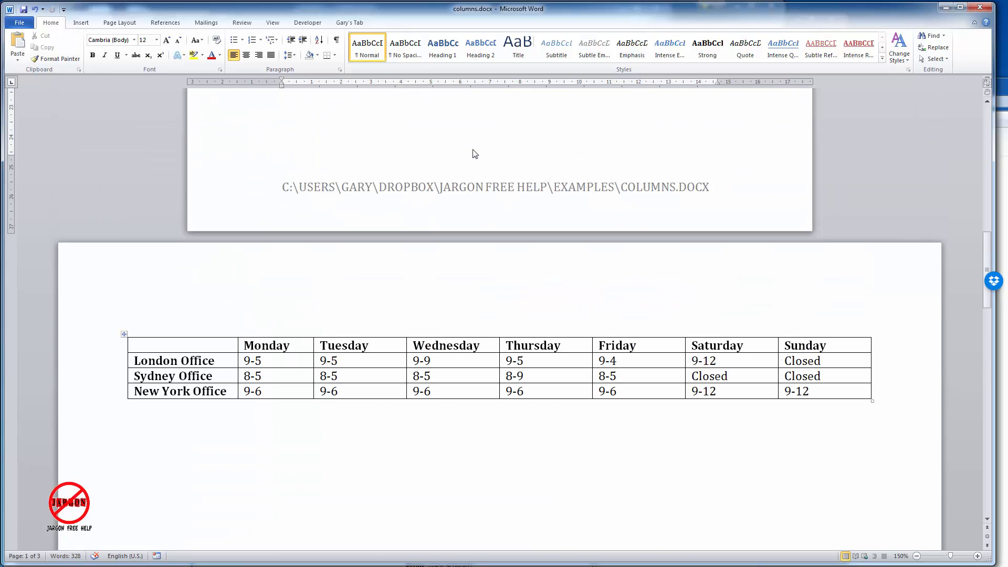
mouse_move(511, 188)
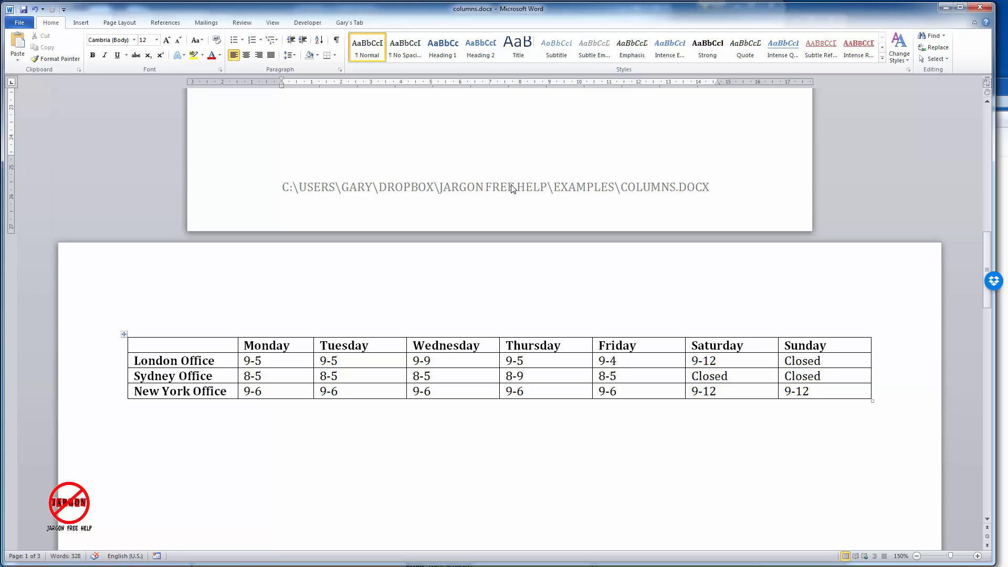
Step: Reopen the footer and change the path field's format to Title case
double_click(495, 186)
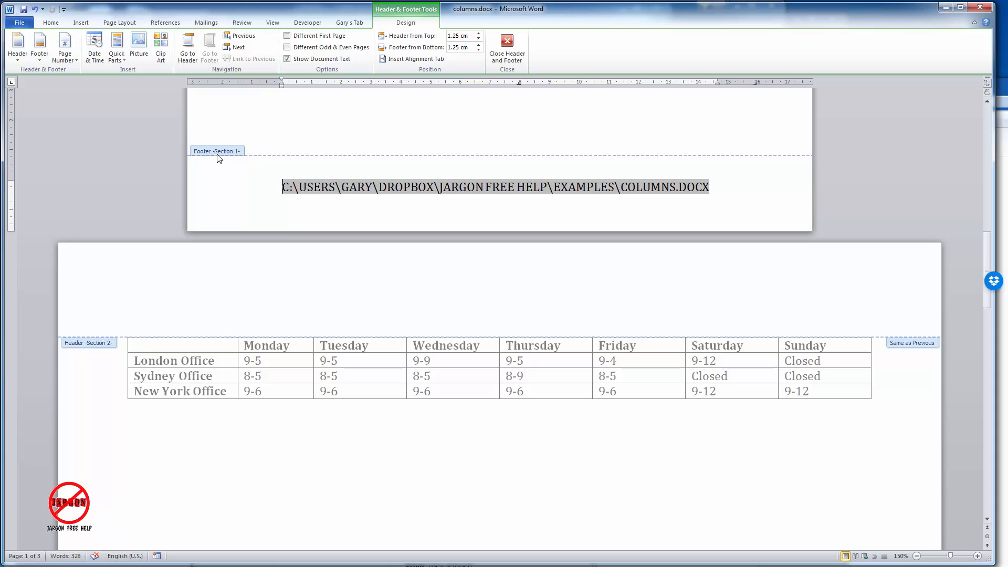
mouse_move(406, 39)
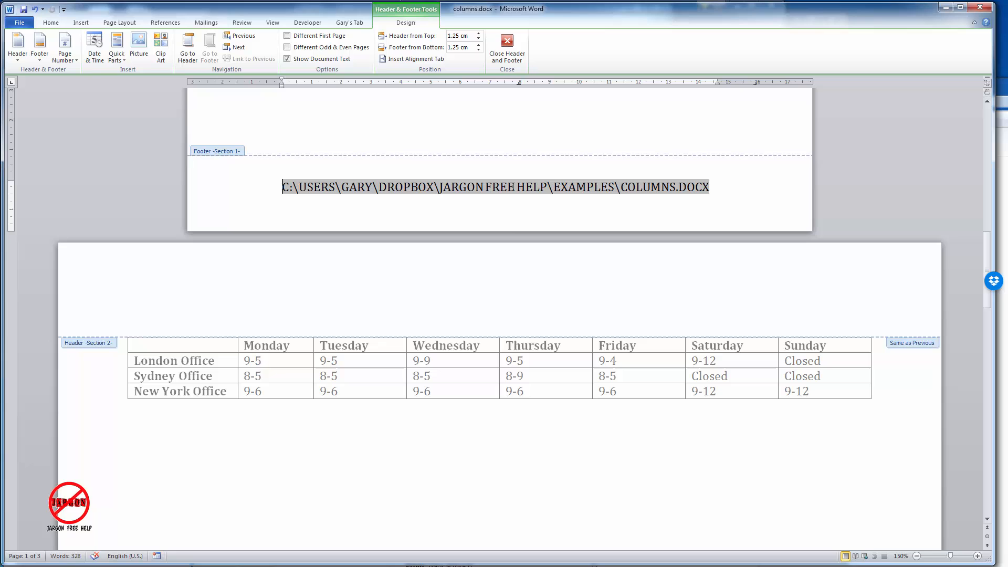
right_click(495, 186)
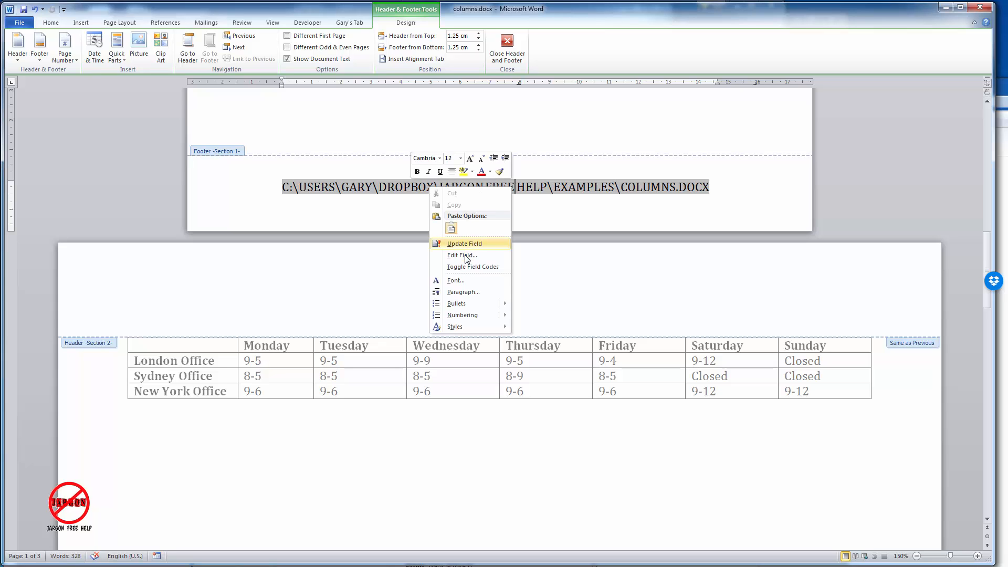
left_click(461, 255)
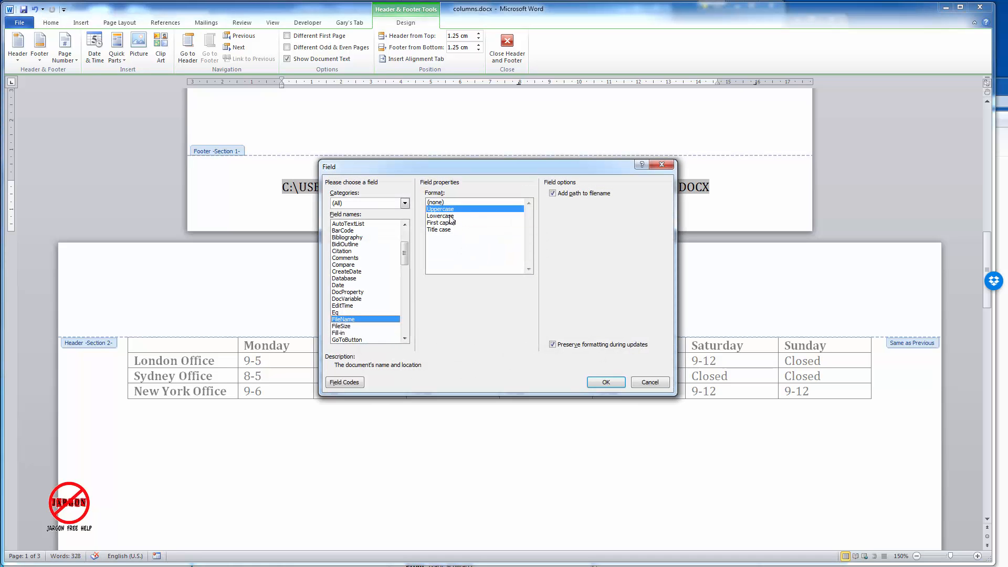
left_click(440, 215)
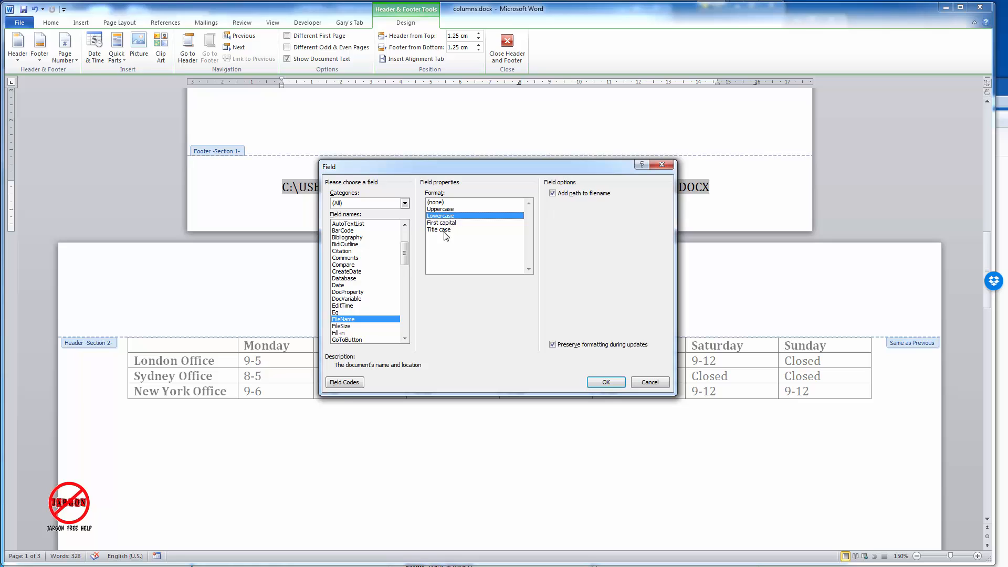
left_click(605, 382)
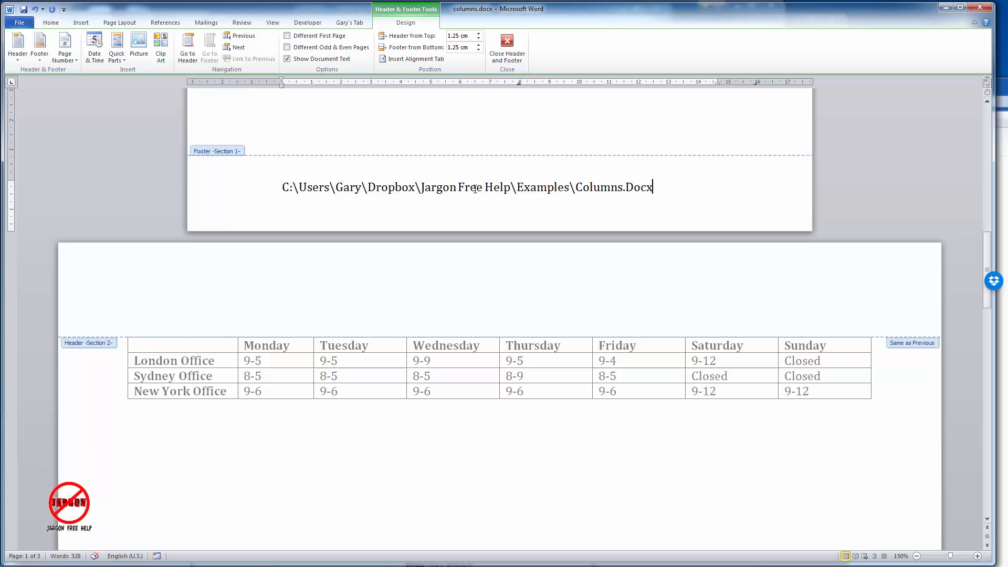
mouse_move(676, 192)
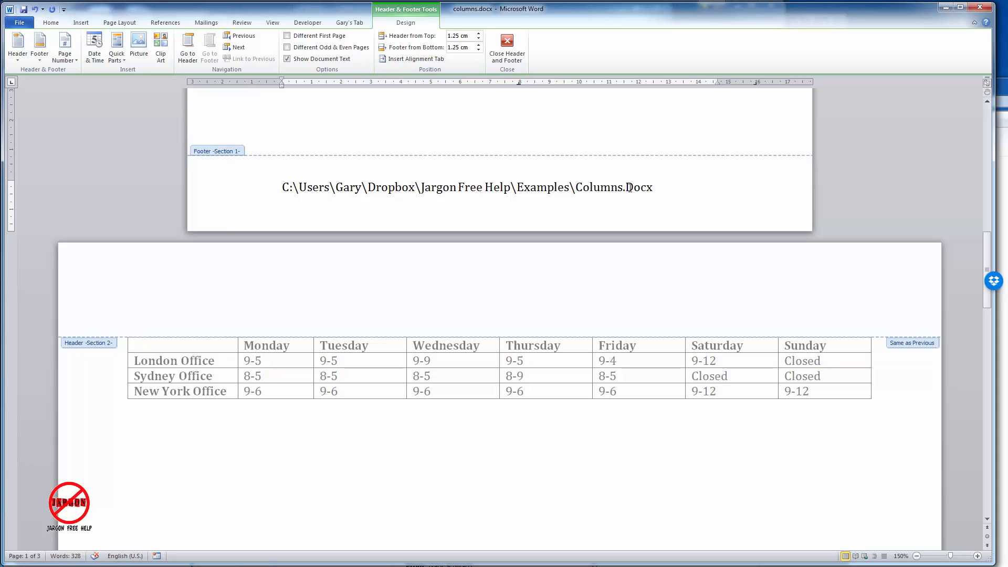
triple_click(466, 187)
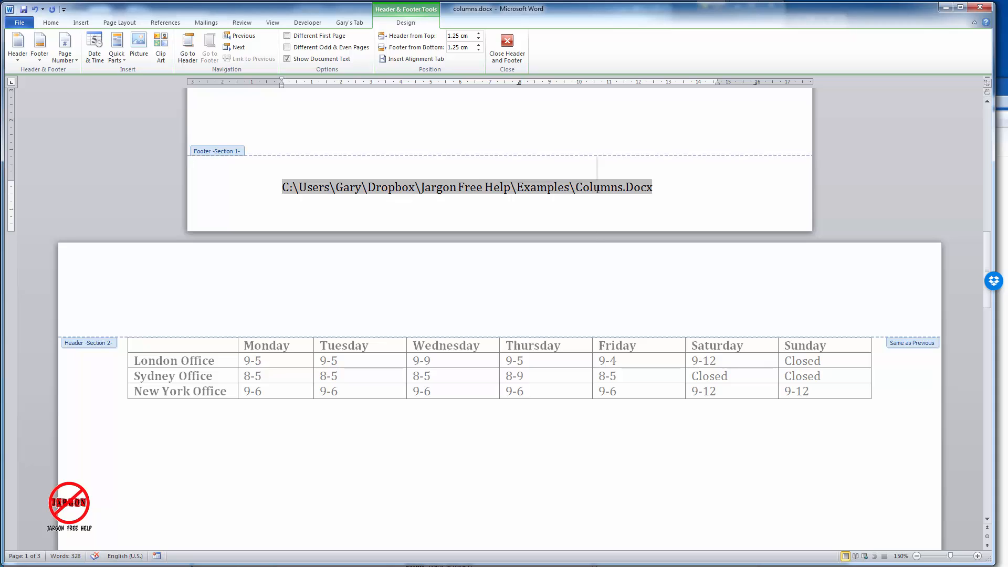
right_click(467, 186)
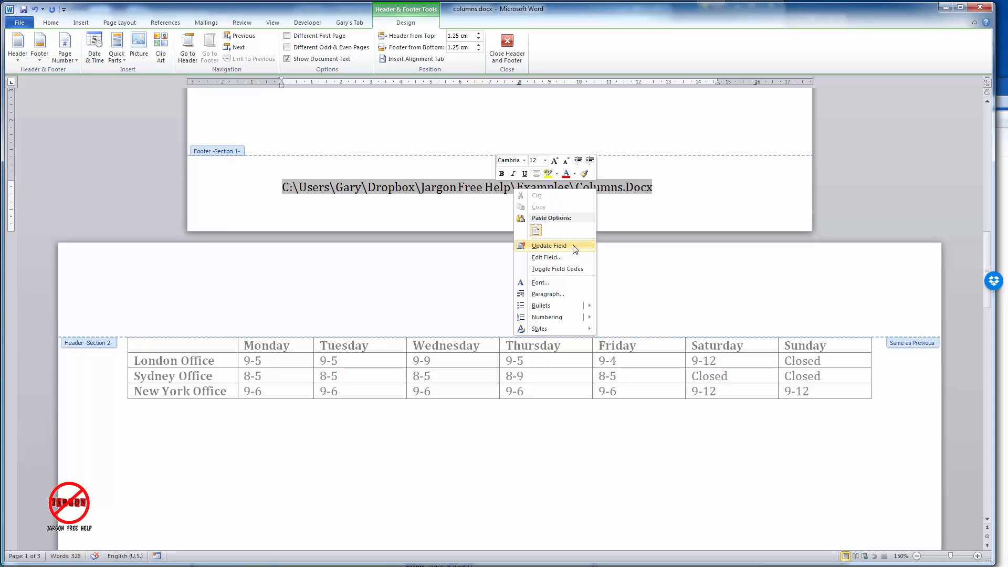
mouse_move(556, 269)
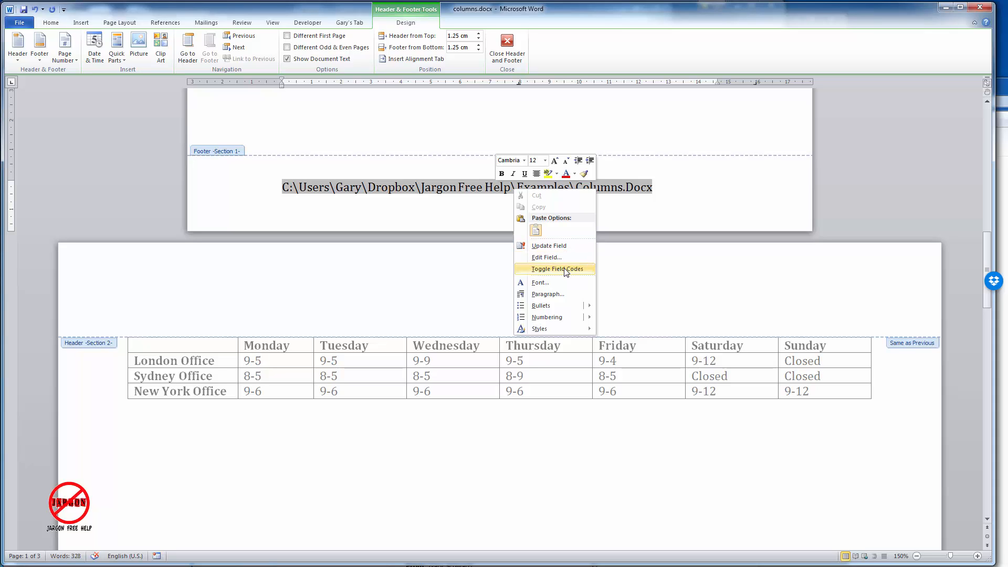
left_click(556, 269)
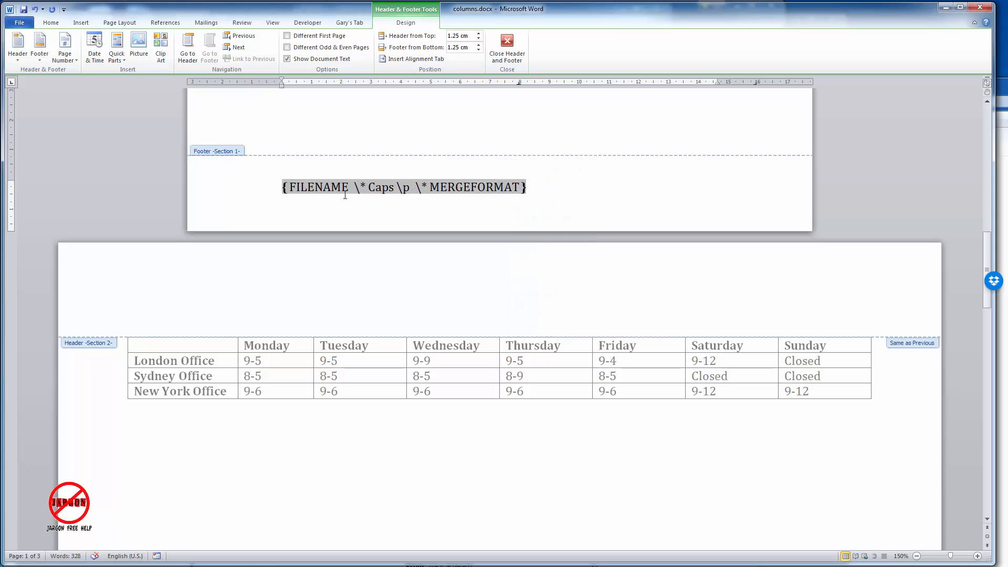
mouse_move(506, 187)
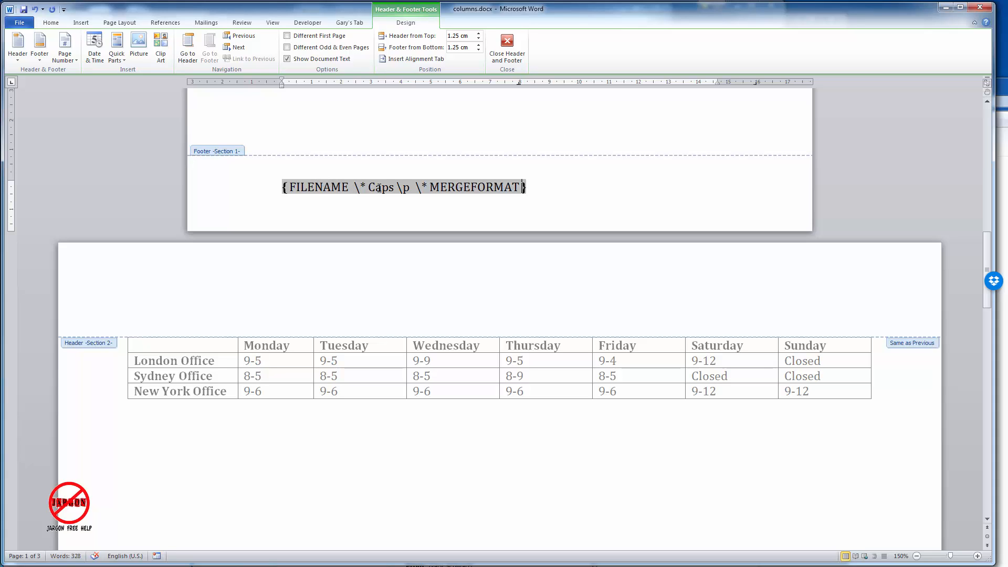
right_click(403, 186)
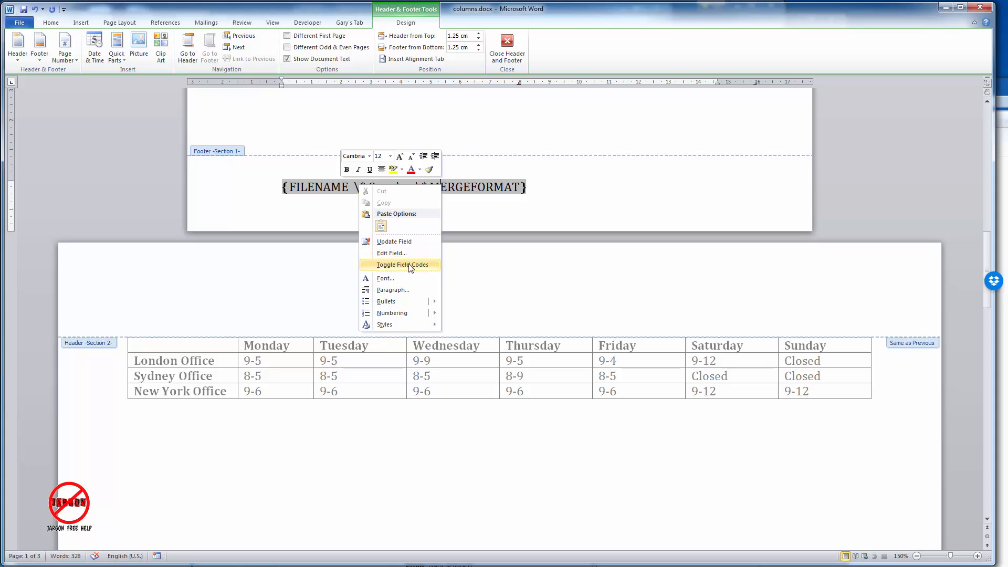
left_click(403, 264)
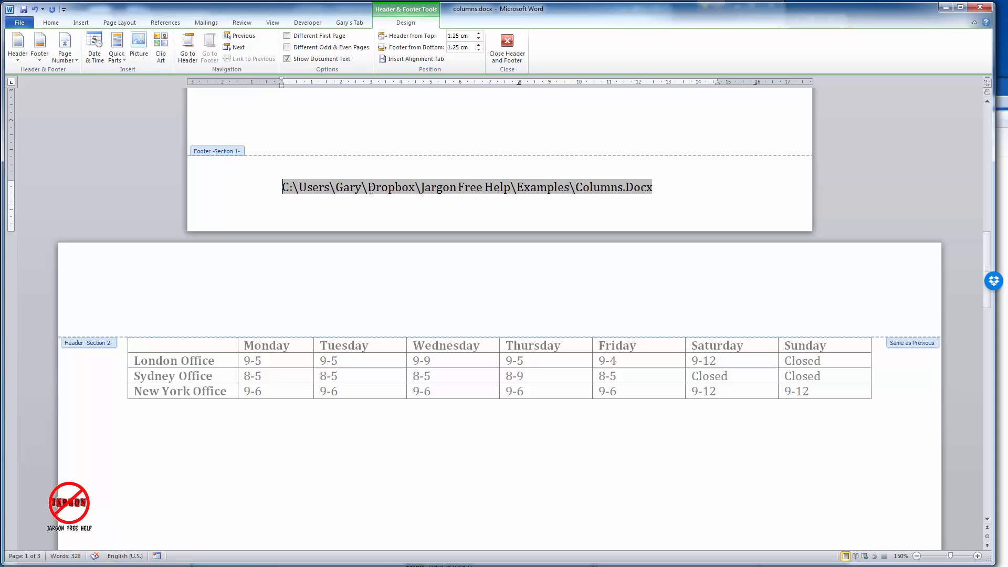
Step: Select the footer path, make it bold and italic, and close the footer
left_click(656, 186)
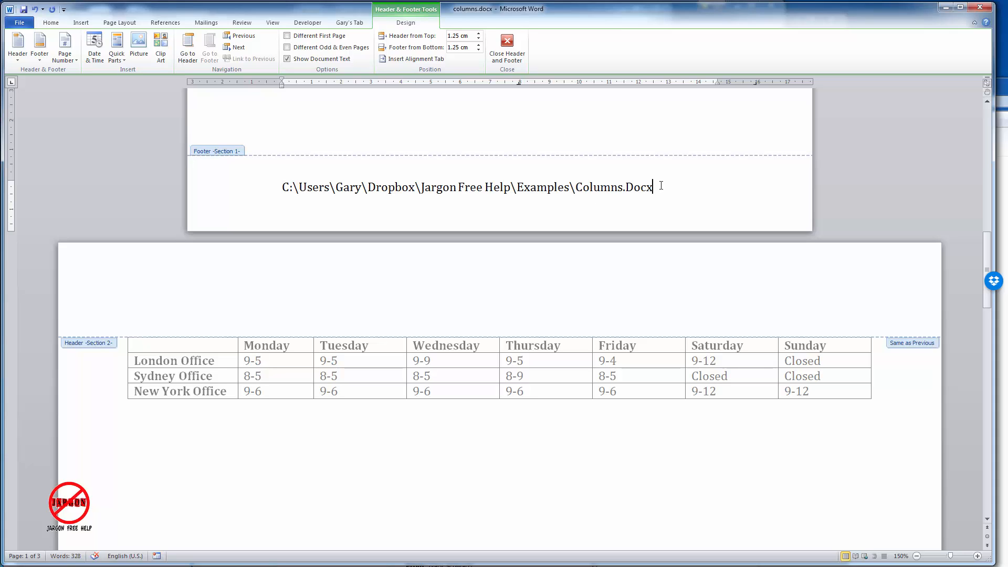
triple_click(466, 186)
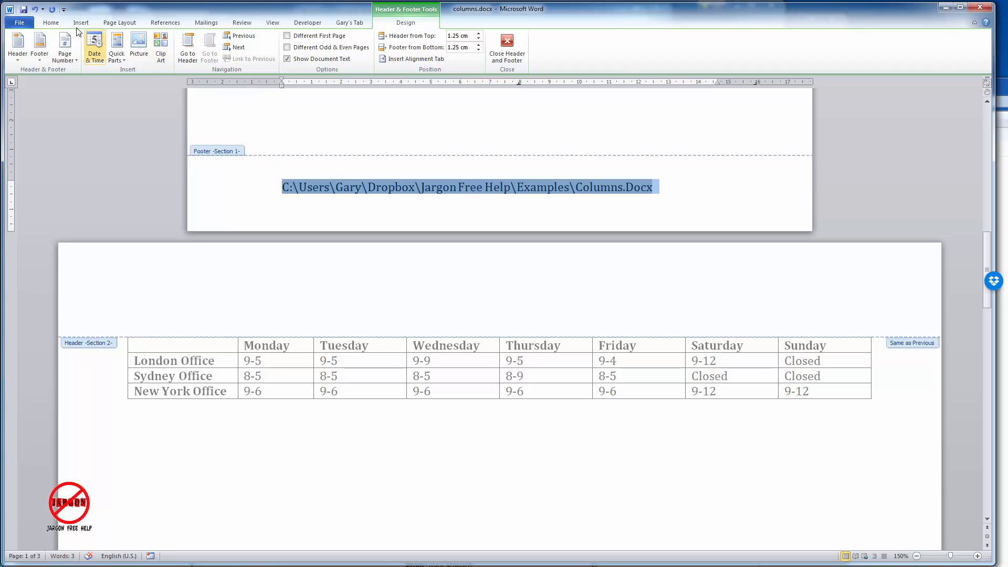
left_click(51, 23)
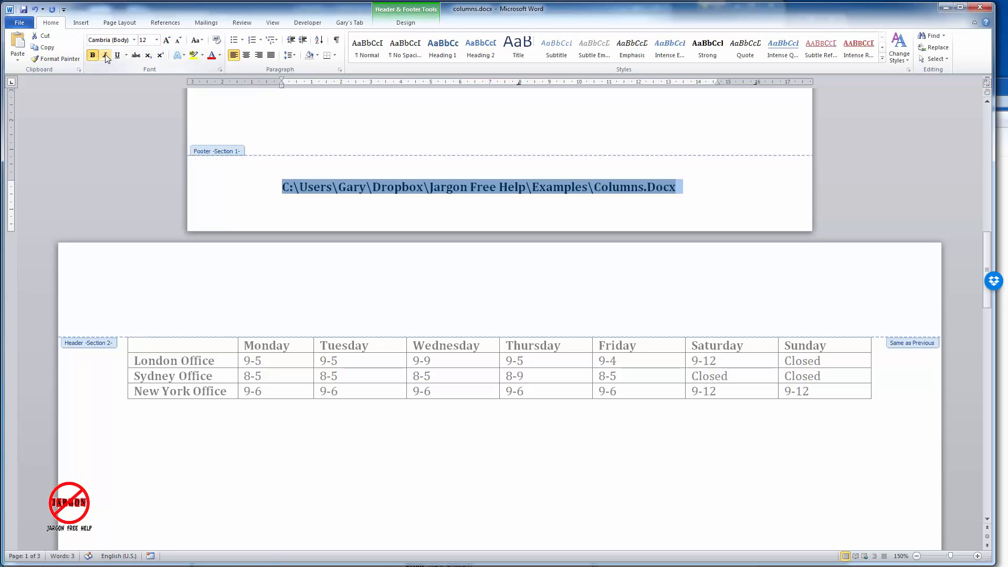
left_click(104, 55)
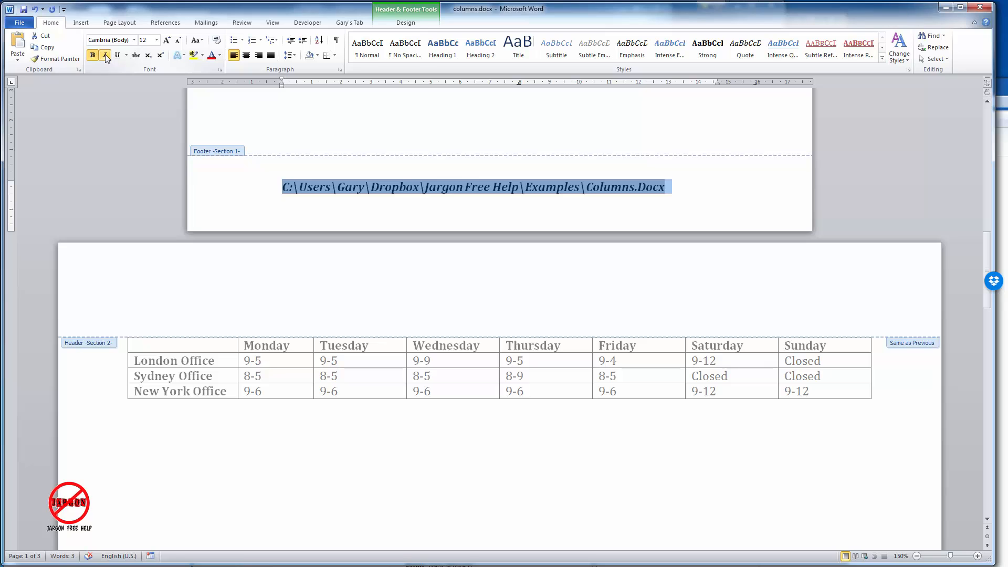
left_click(406, 23)
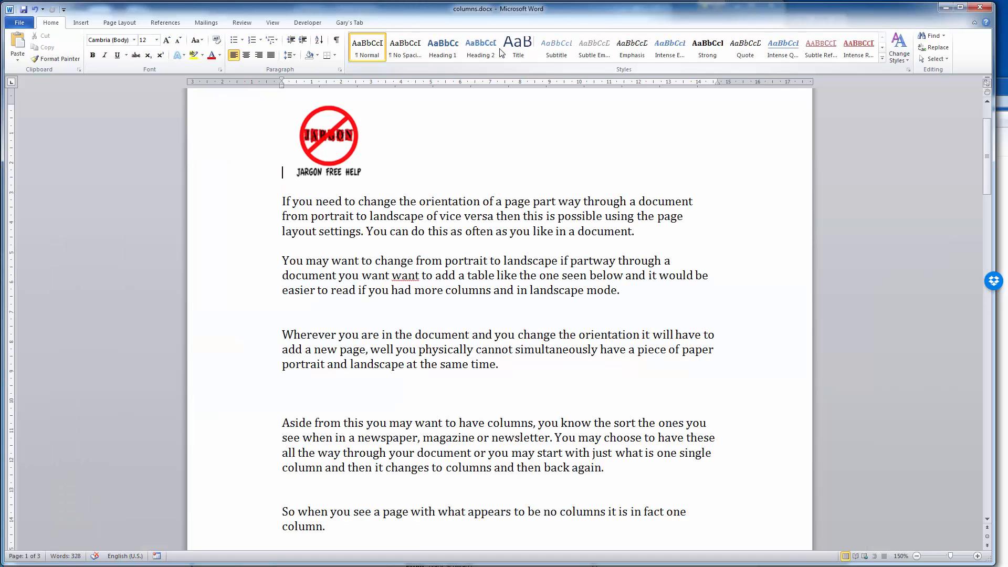
Step: Switch through the View tab to the custom ribbon tab to view the finished footer
left_click(272, 22)
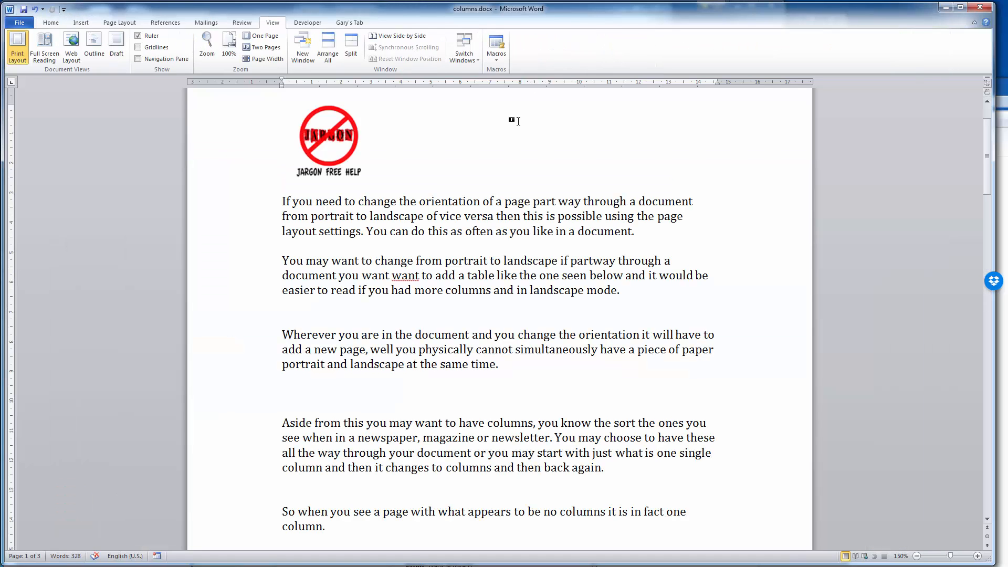
left_click(349, 22)
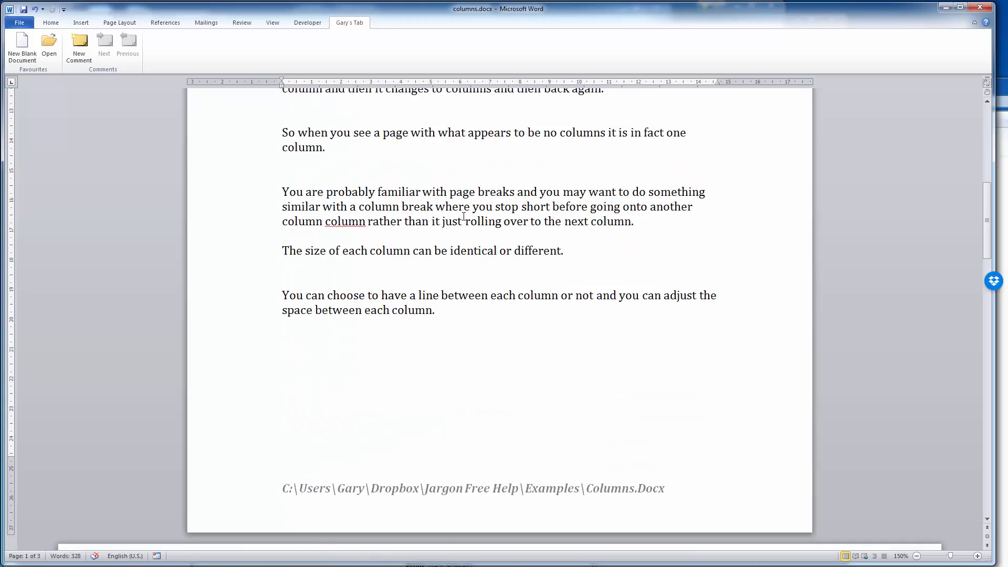